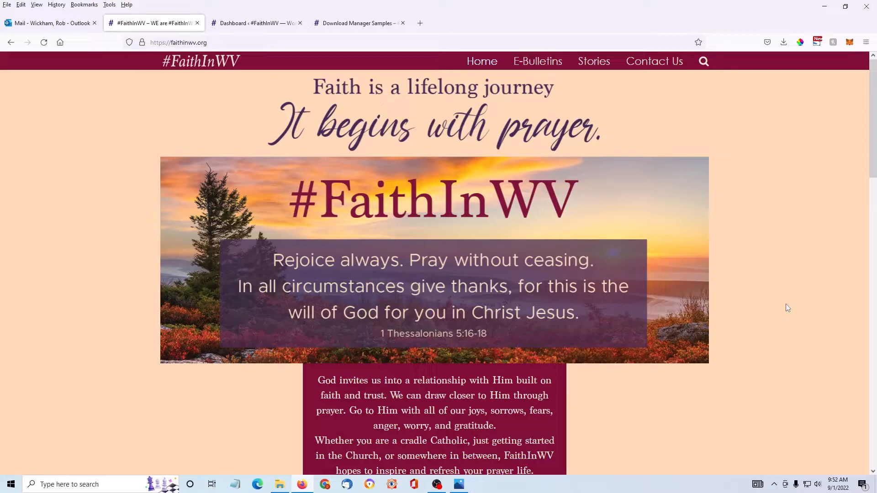
mouse_move(400, 60)
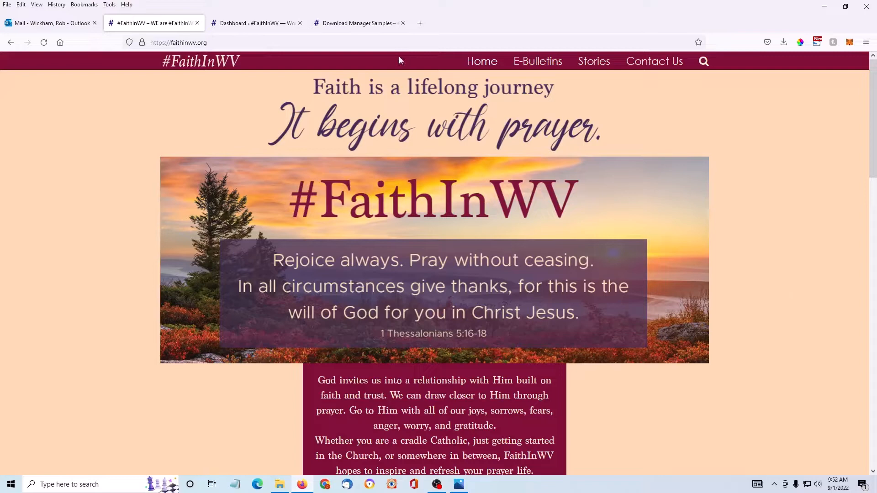
Review the Download Manager Samples page listing August 28, 2022 as this week's bulletin
click(357, 23)
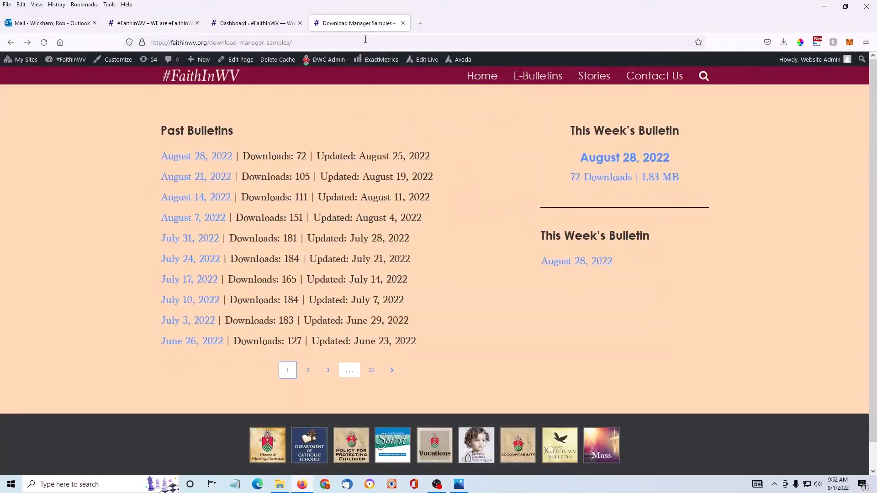
mouse_move(470, 278)
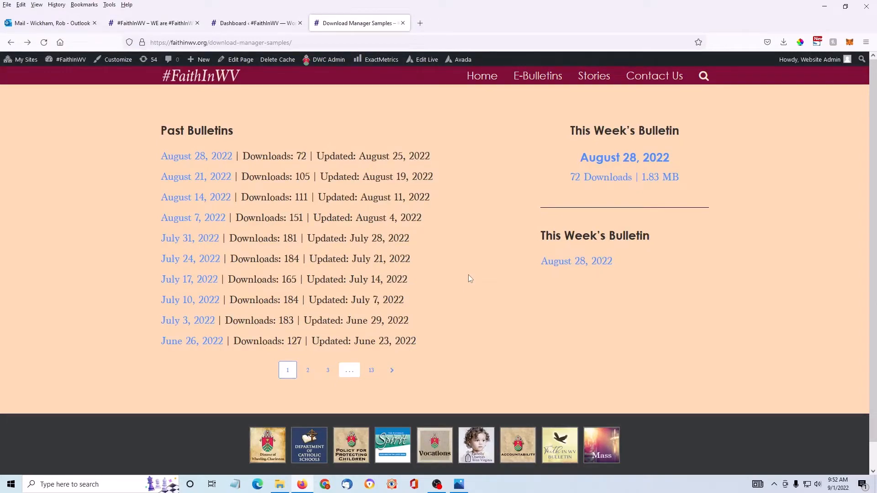
mouse_move(219, 214)
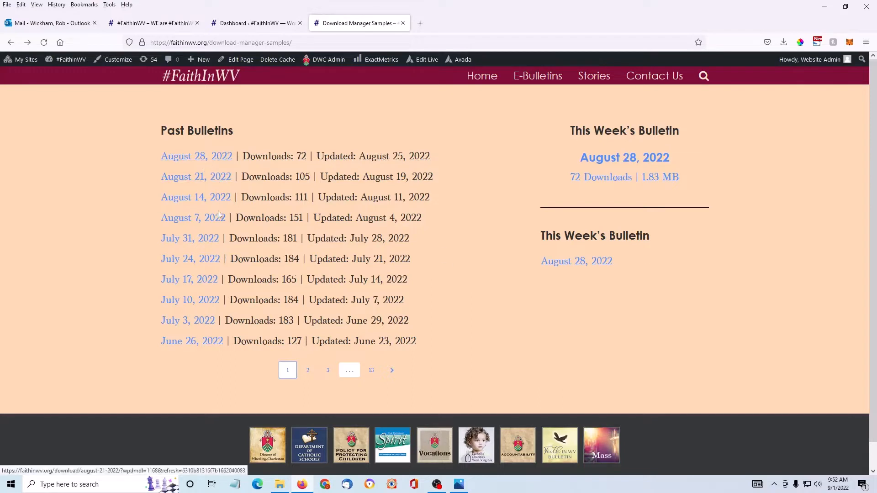
mouse_move(469, 290)
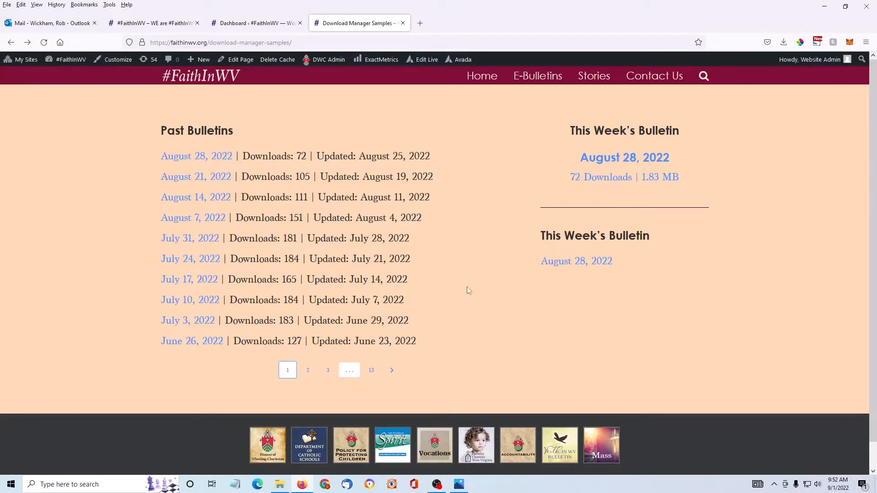
mouse_move(699, 162)
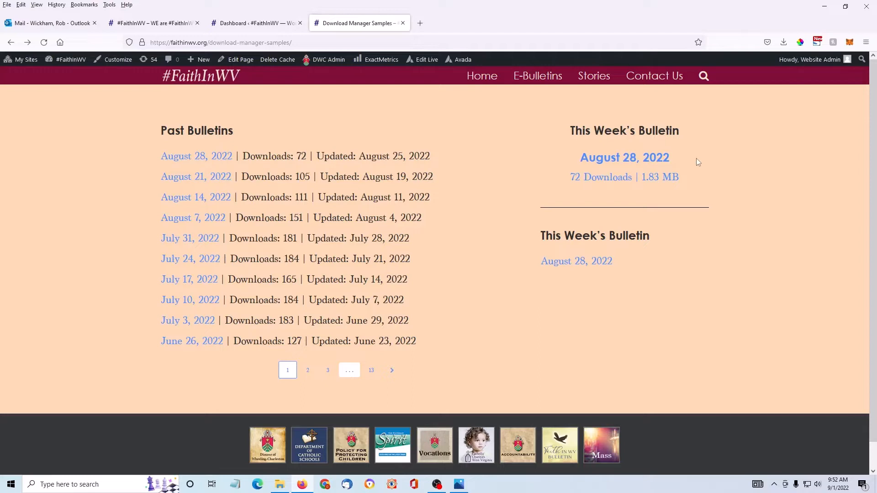
mouse_move(655, 189)
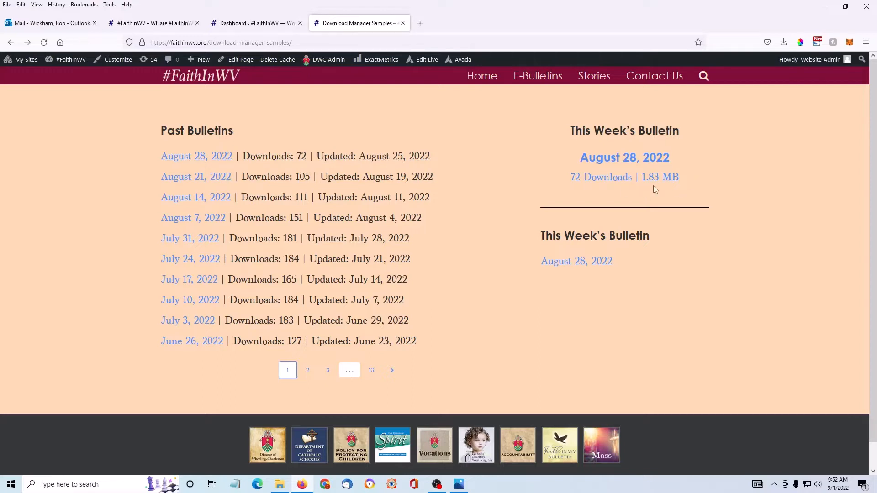
mouse_move(618, 300)
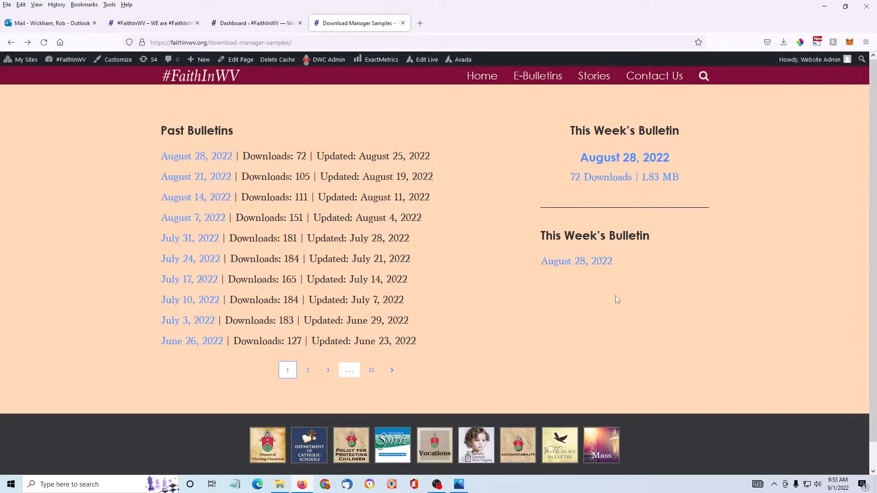
mouse_move(642, 305)
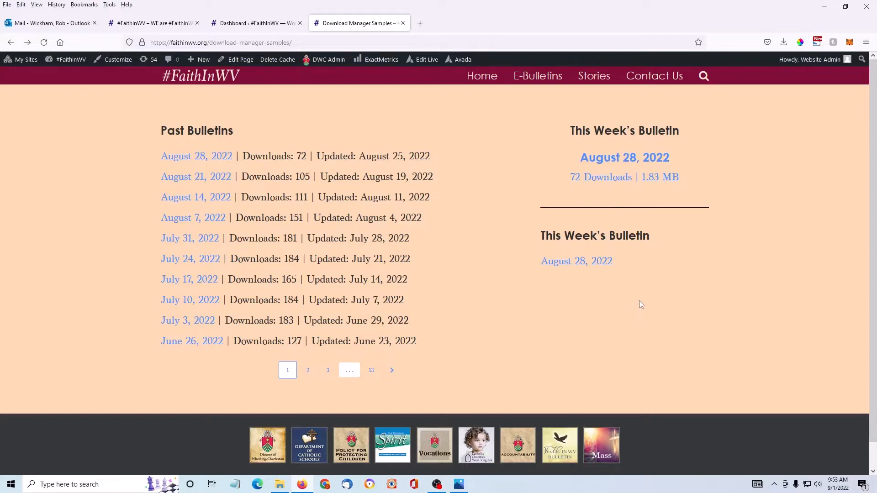
click(255, 23)
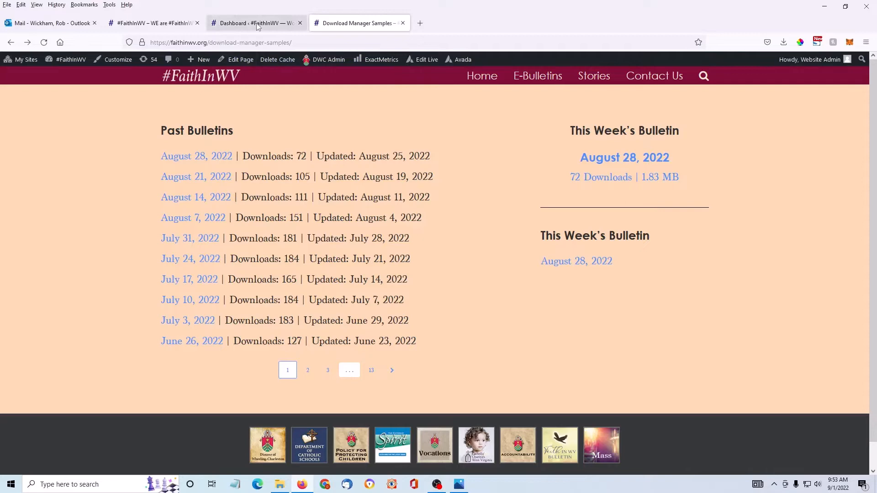
From the admin dashboard, start a blank Add New Package under Downloads
click(259, 23)
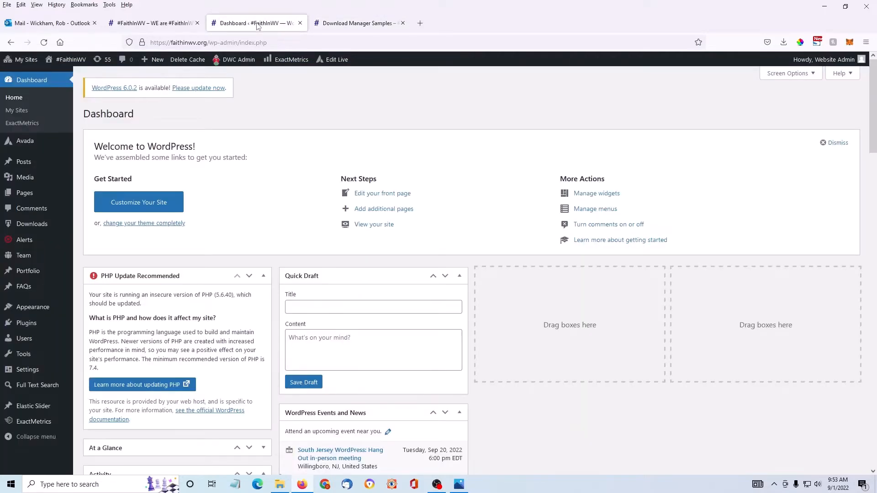
mouse_move(249, 35)
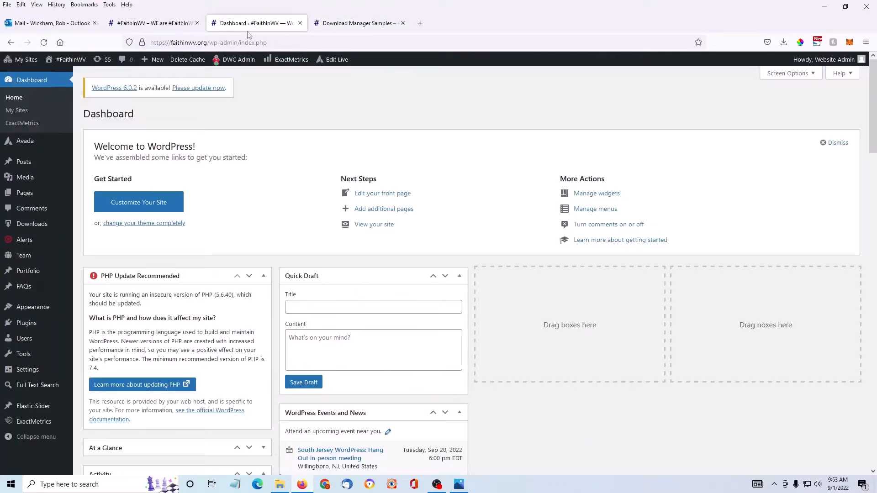
mouse_move(24, 162)
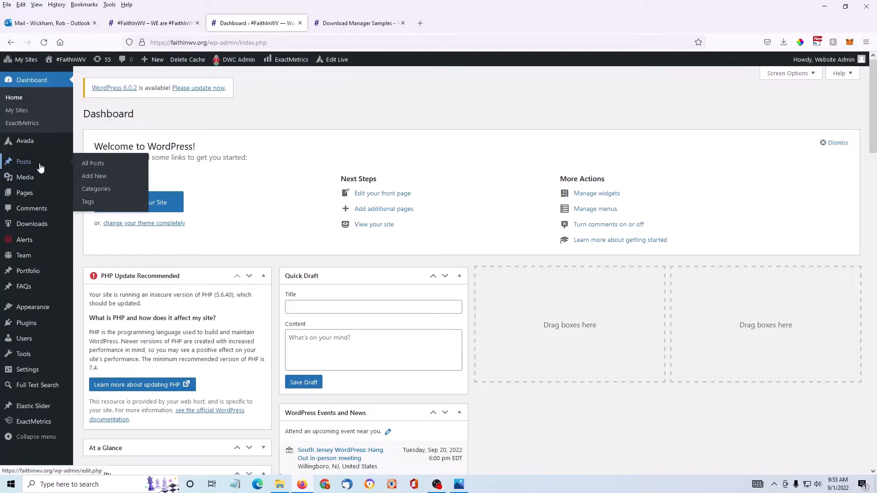
mouse_move(32, 224)
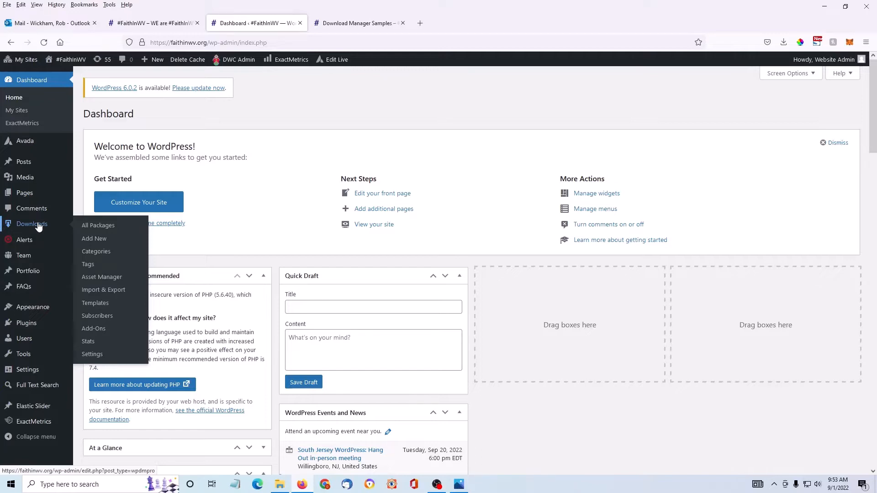
mouse_move(96, 227)
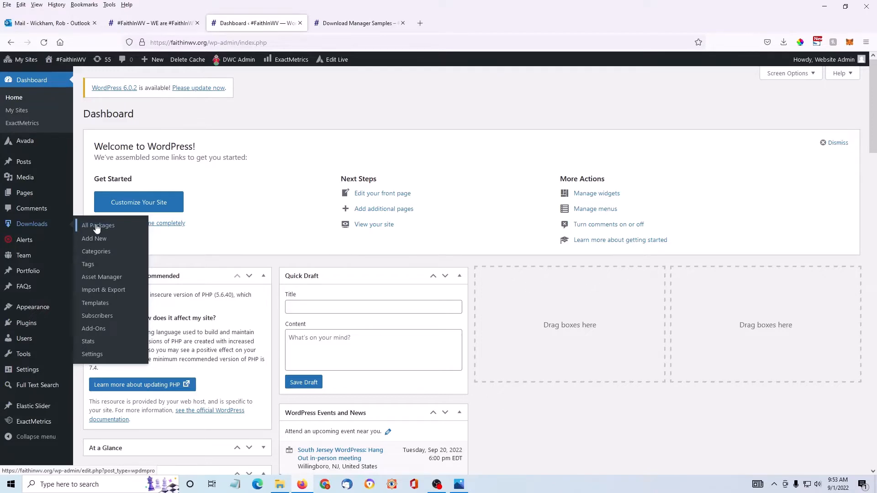
mouse_move(99, 240)
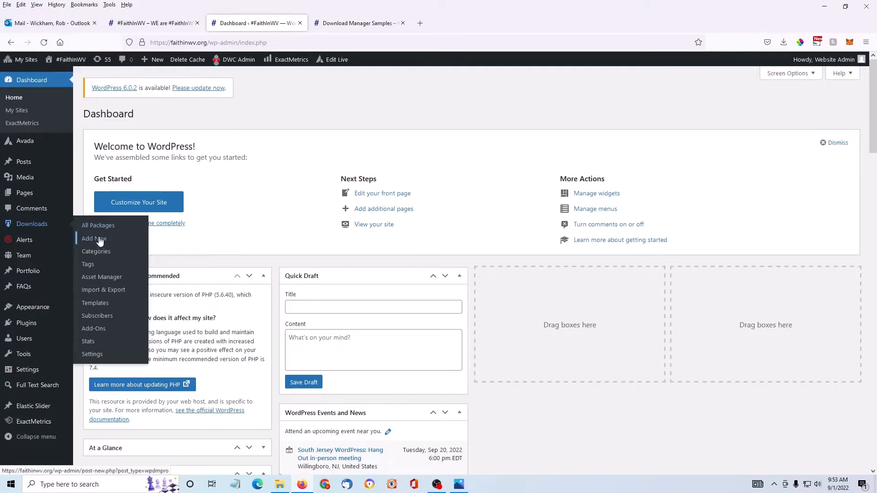
click(93, 238)
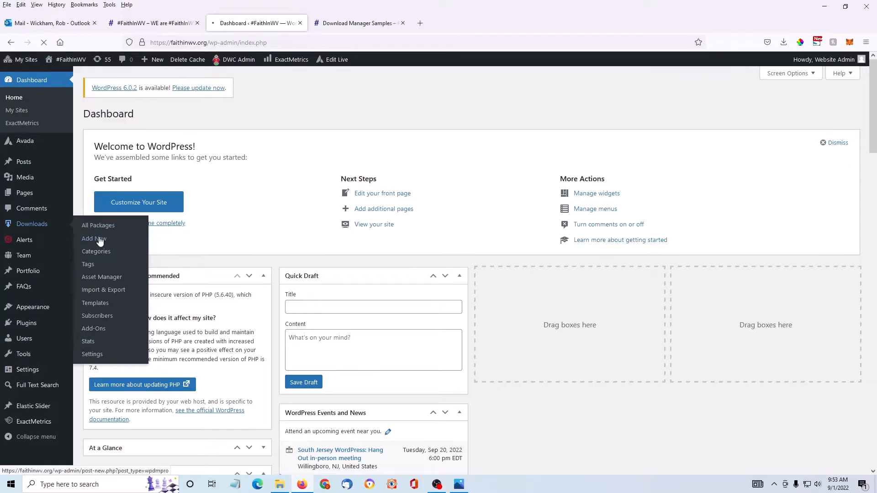
click(93, 238)
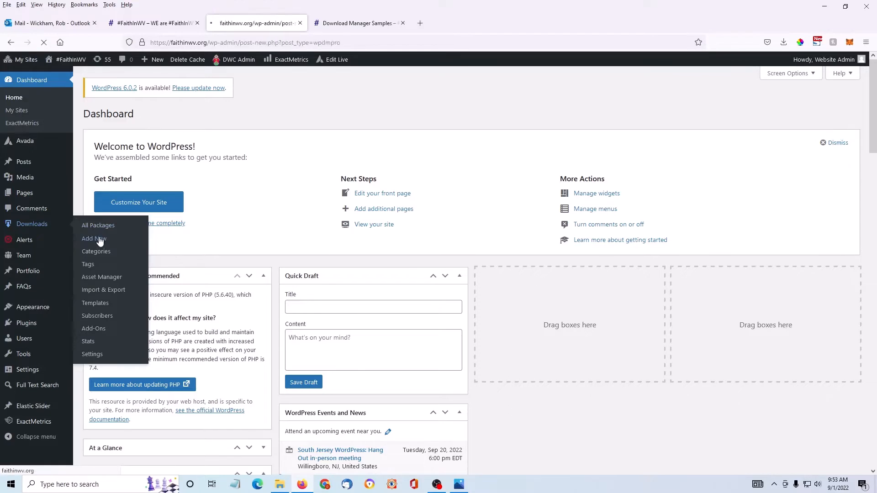
click(93, 238)
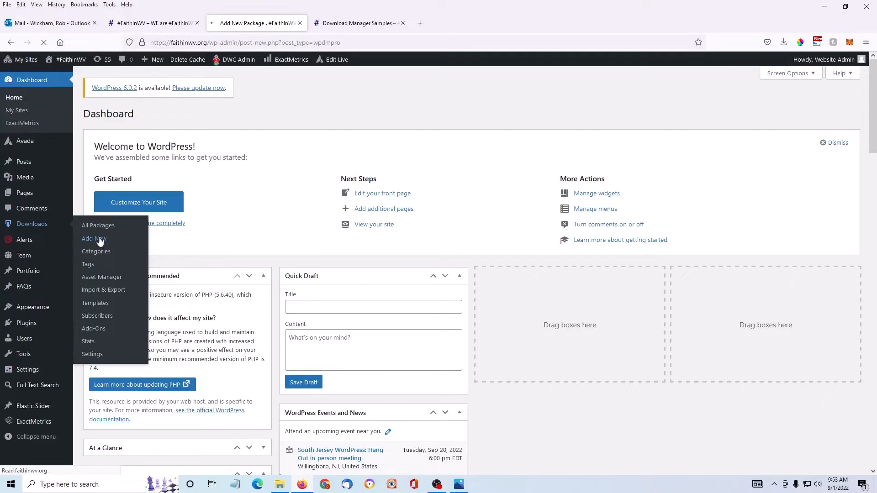
click(93, 239)
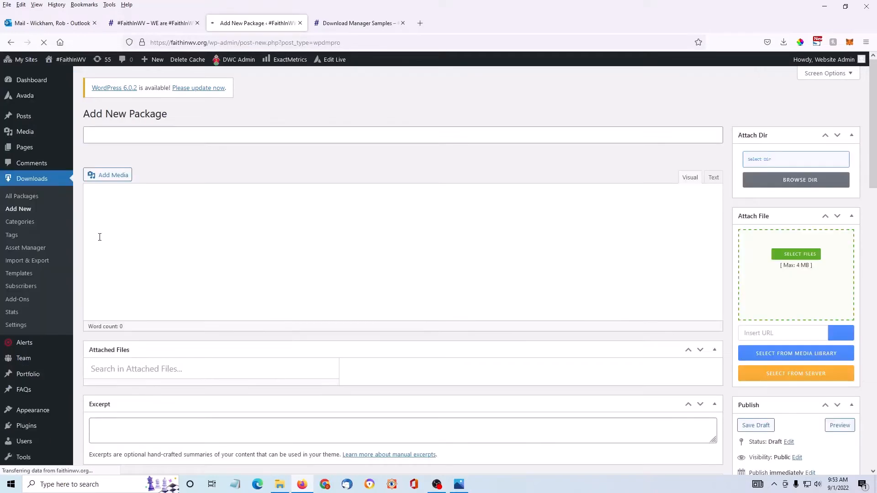
Attach FaithInWV_EBulletin_September 4 2022.pdf from Downloads to the new package
click(399, 133)
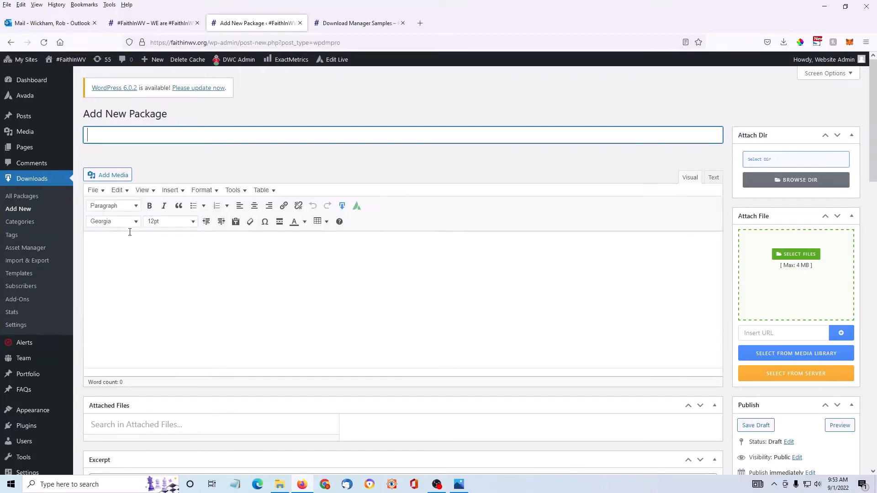
mouse_move(163, 245)
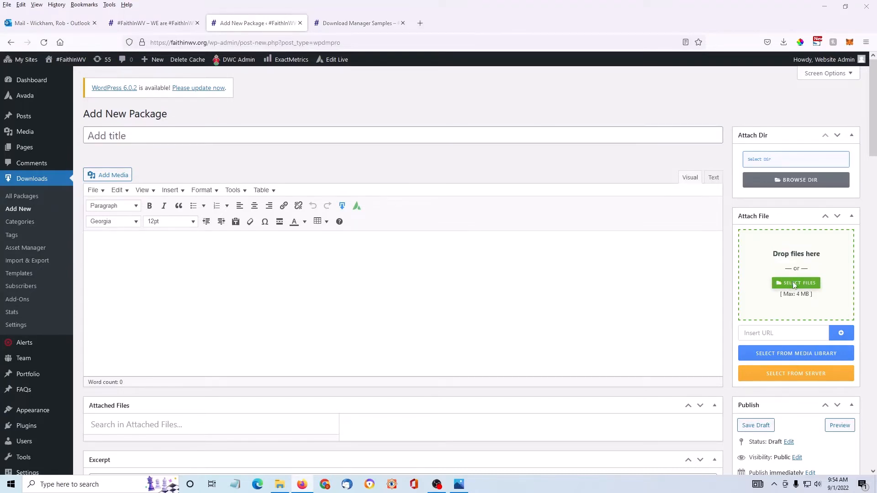
click(796, 284)
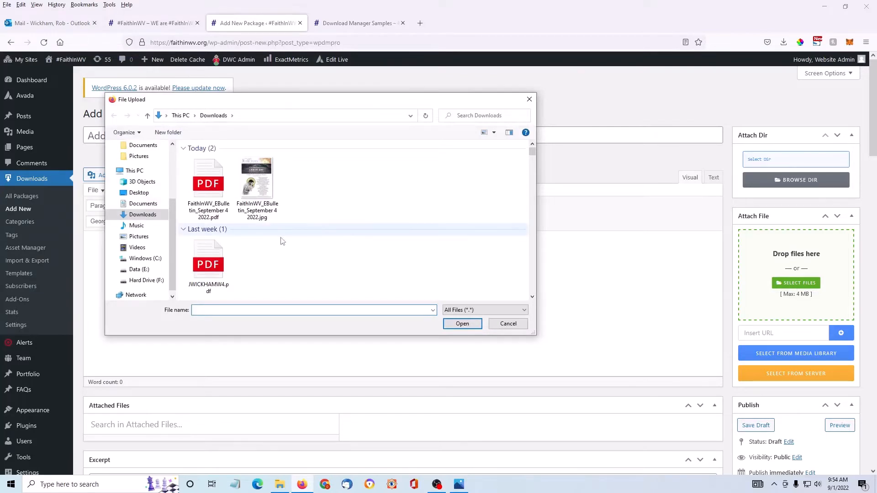
click(208, 178)
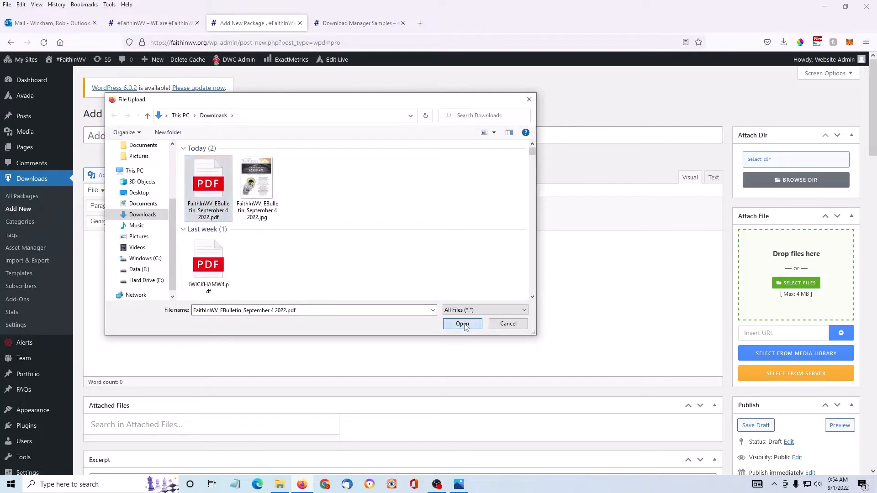
click(462, 324)
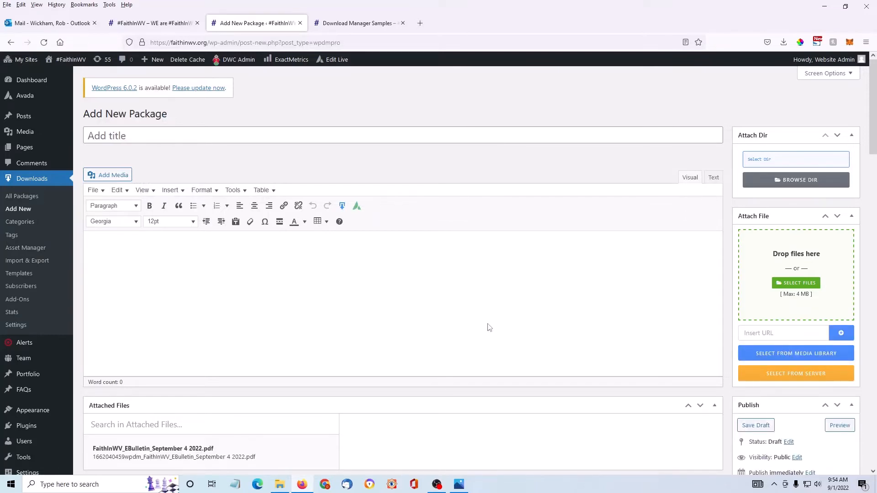
Title the package 'September 4, 2022' and move down to the Categories box
scroll(down, 3)
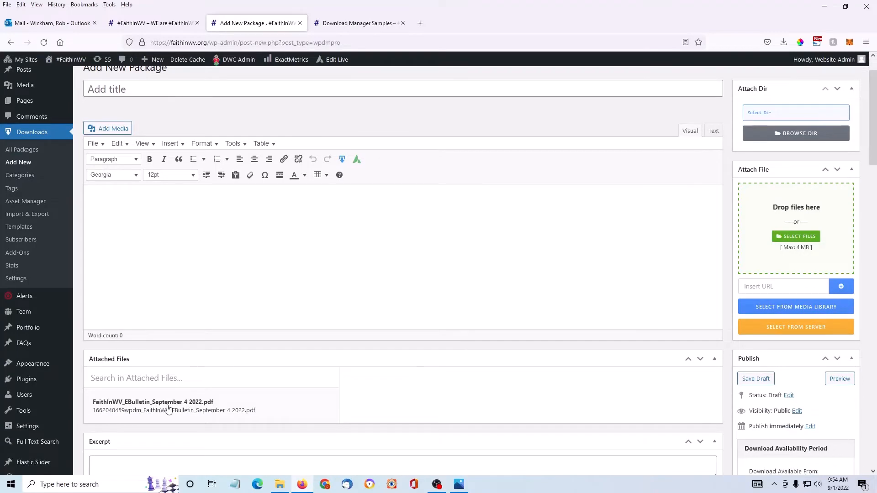
scroll(up, 3)
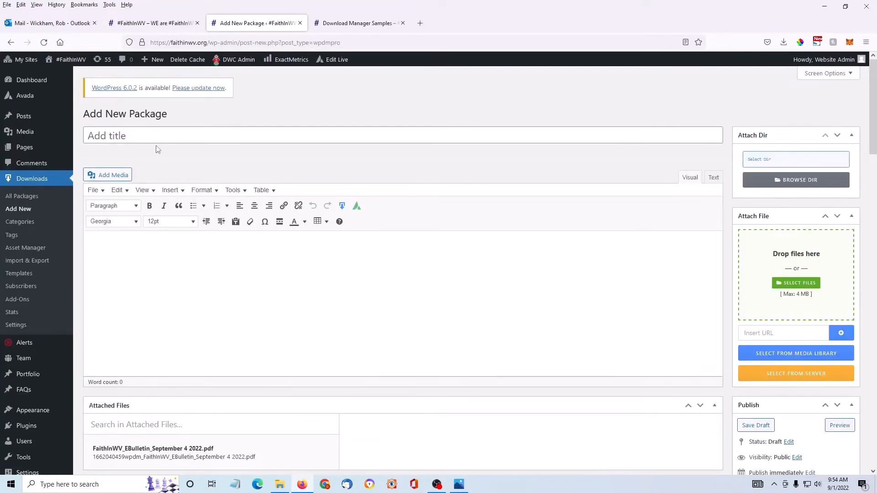
click(154, 135)
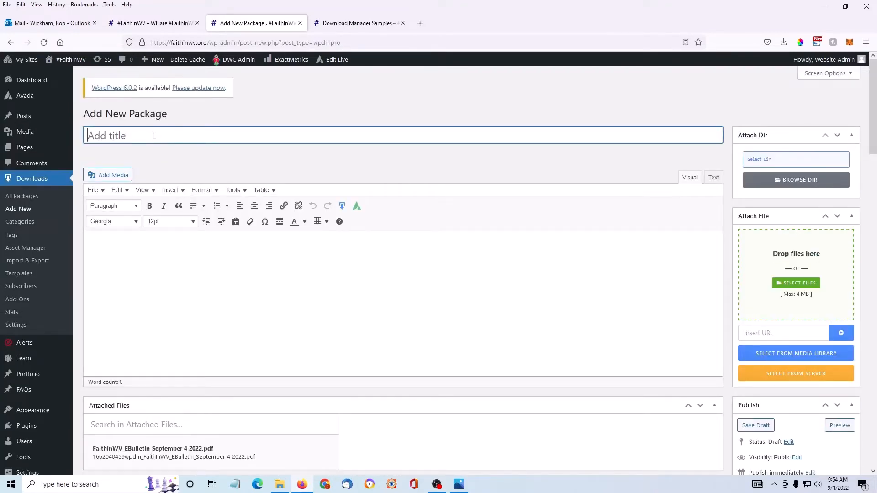
text(September 4)
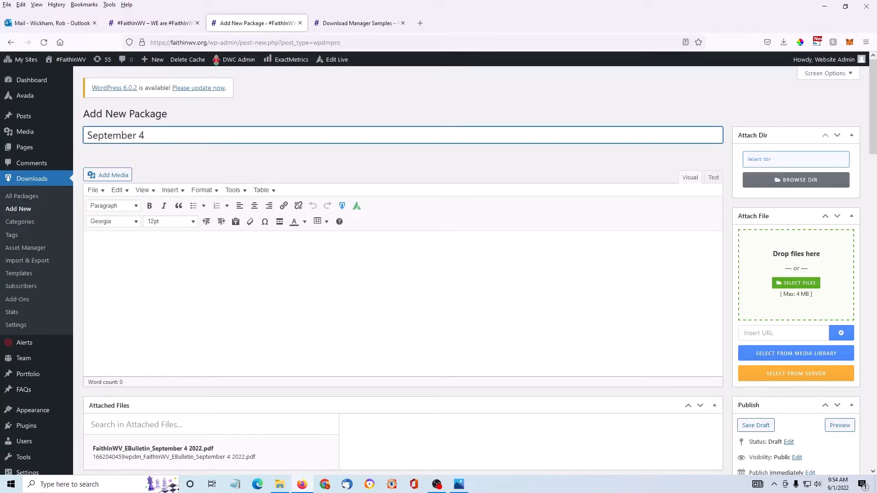
text(, 2022)
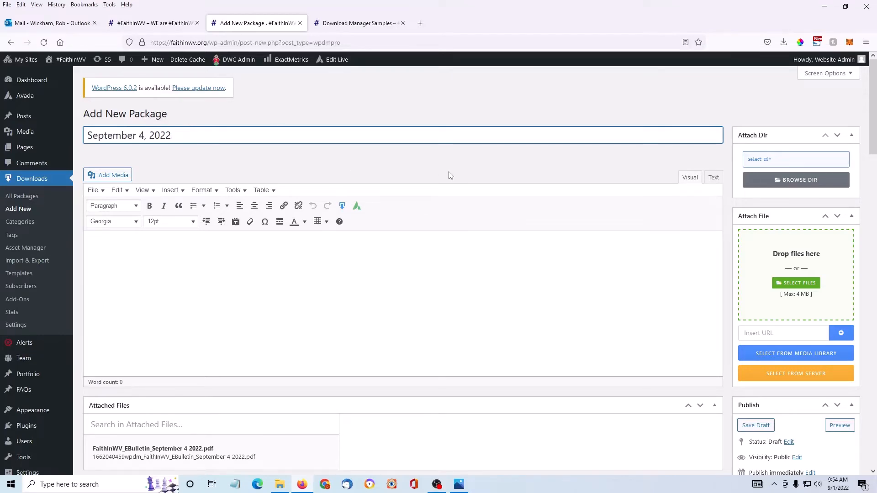
scroll(down, 3)
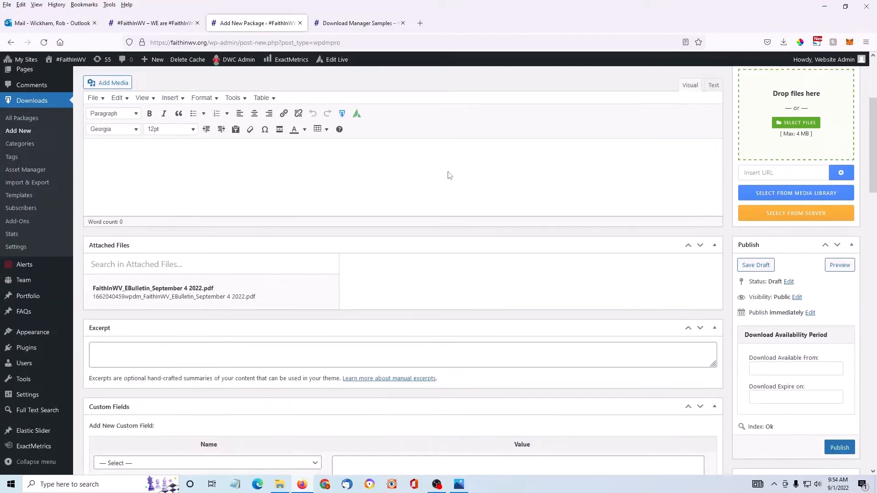
scroll(down, 3)
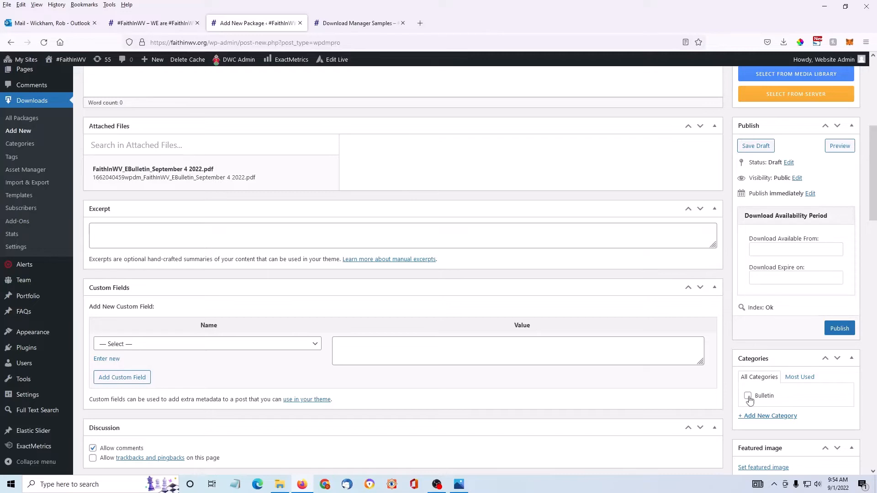
Assign the Bulletin category, publish the package, and return to the samples page
click(750, 395)
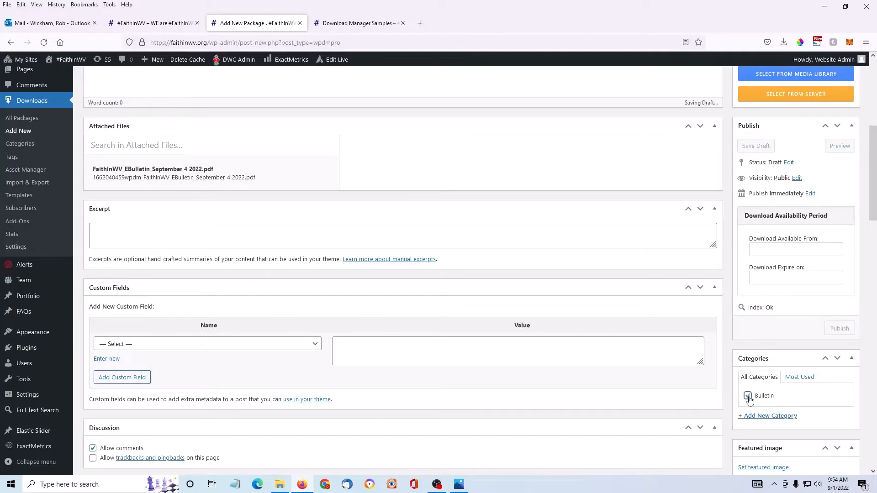
click(749, 395)
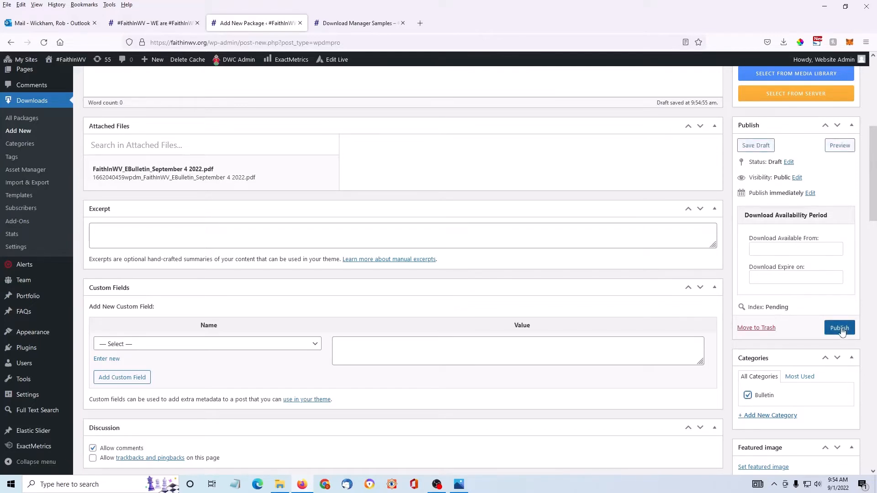
click(840, 328)
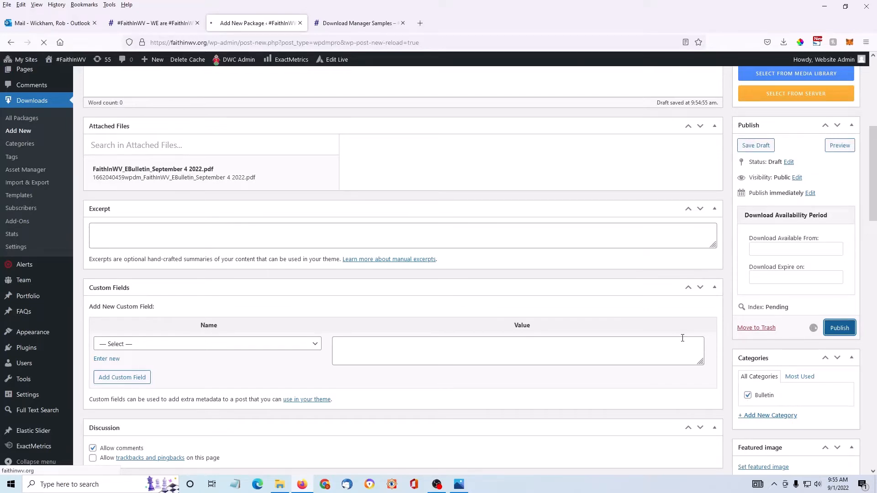
click(840, 328)
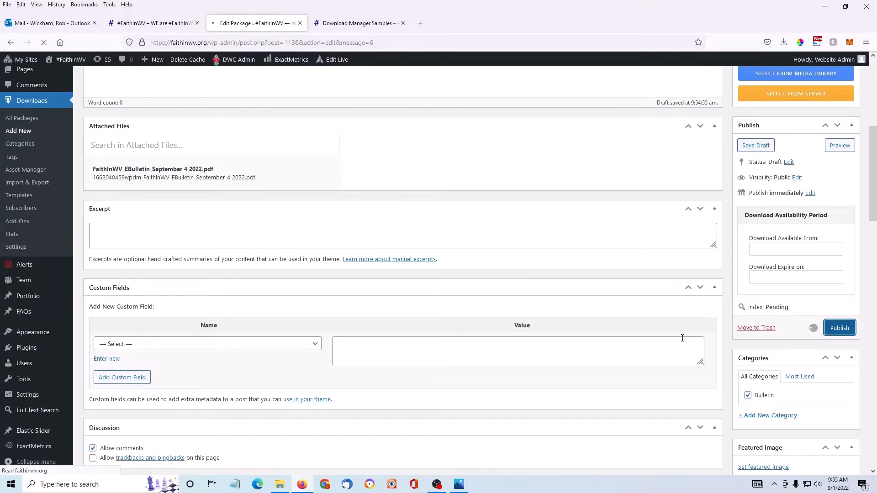
click(840, 328)
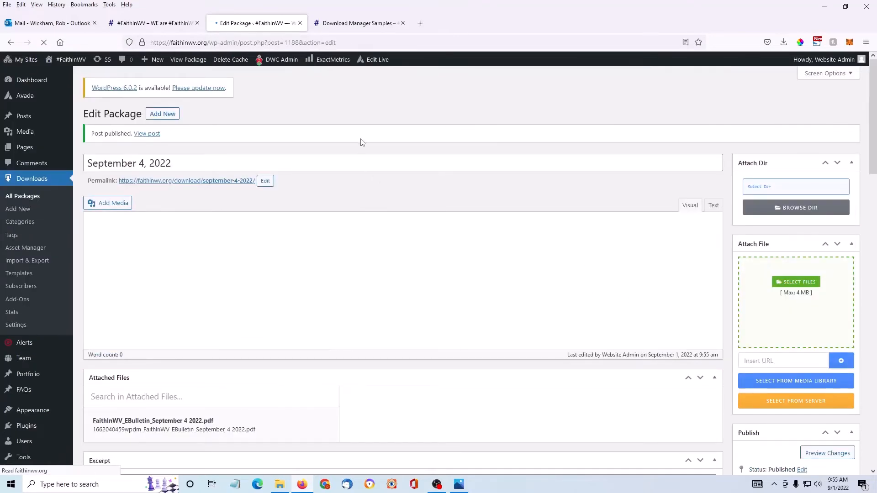
click(360, 23)
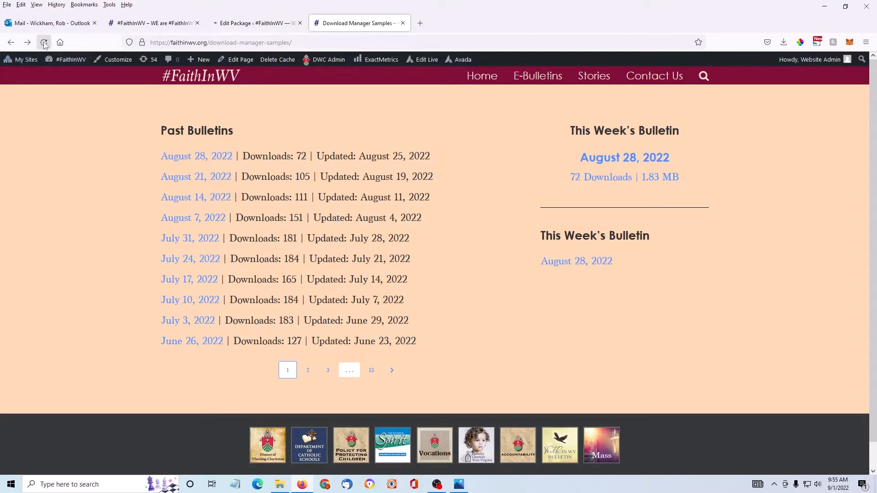
Reload the samples page to confirm September 4, 2022 now tops the bulletin lists
click(44, 42)
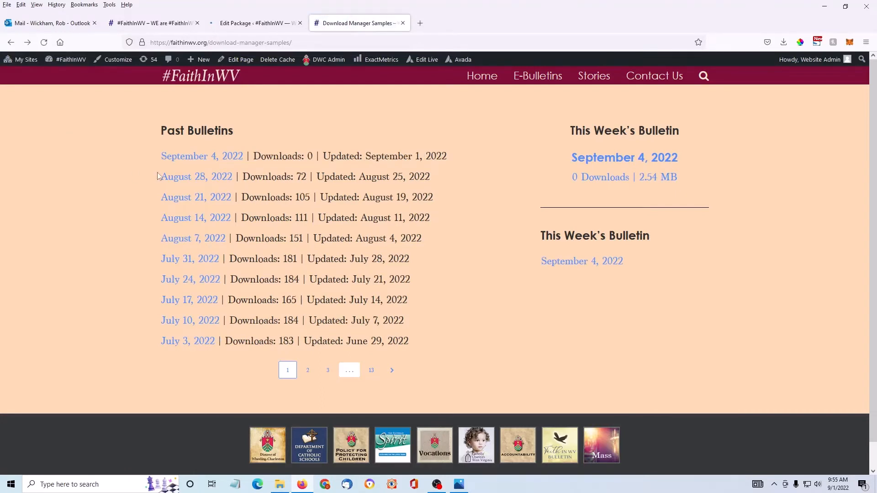
mouse_move(182, 162)
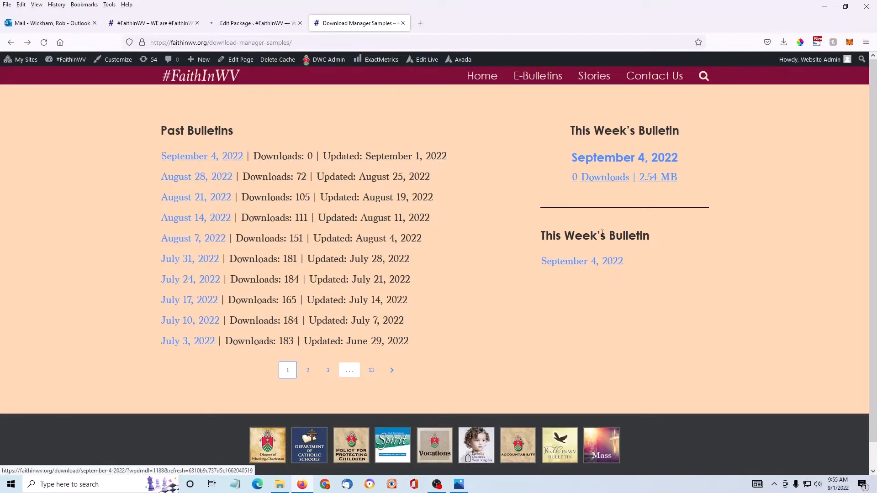
mouse_move(688, 272)
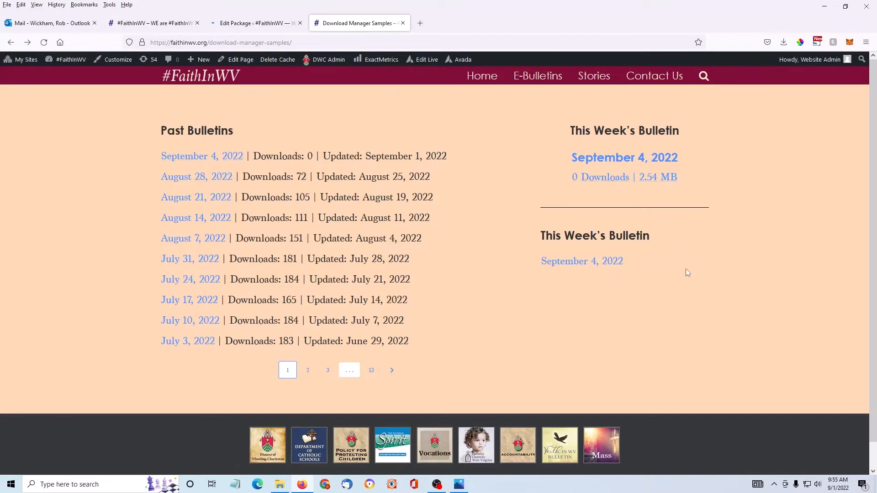
mouse_move(690, 275)
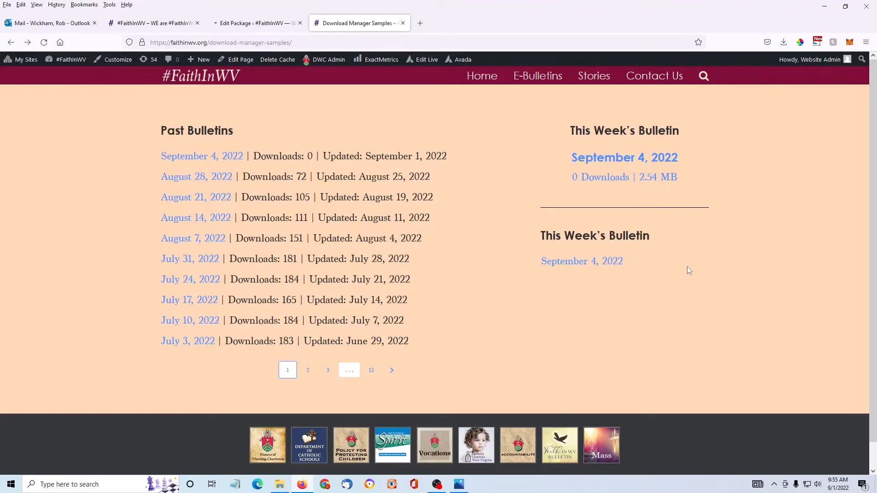
mouse_move(459, 148)
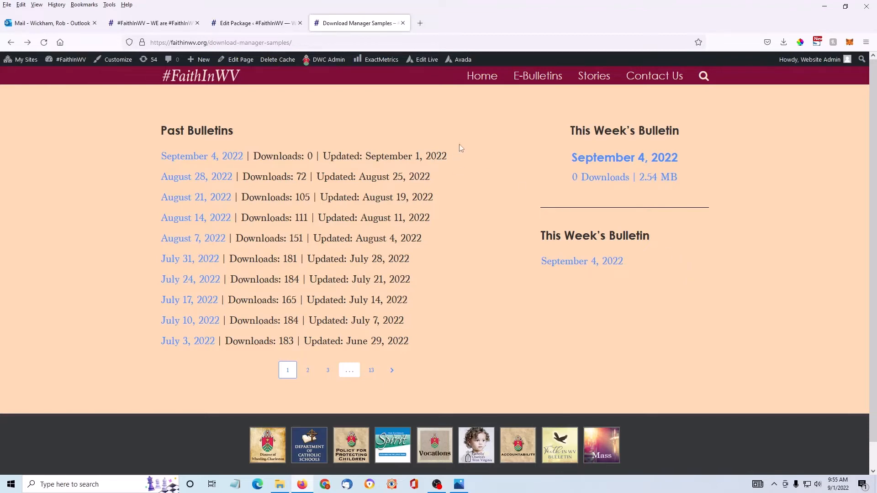
click(254, 23)
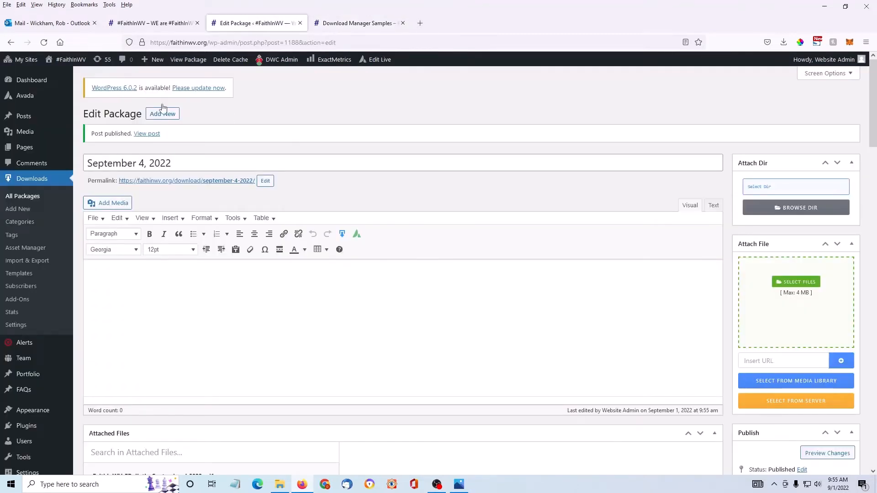
mouse_move(370, 193)
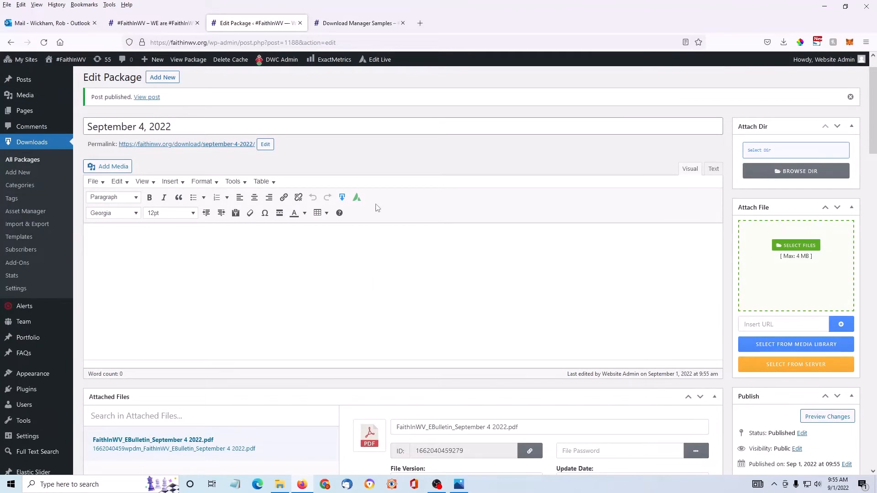
Open the featured image picker from the package editor's Featured image box
scroll(down, 3)
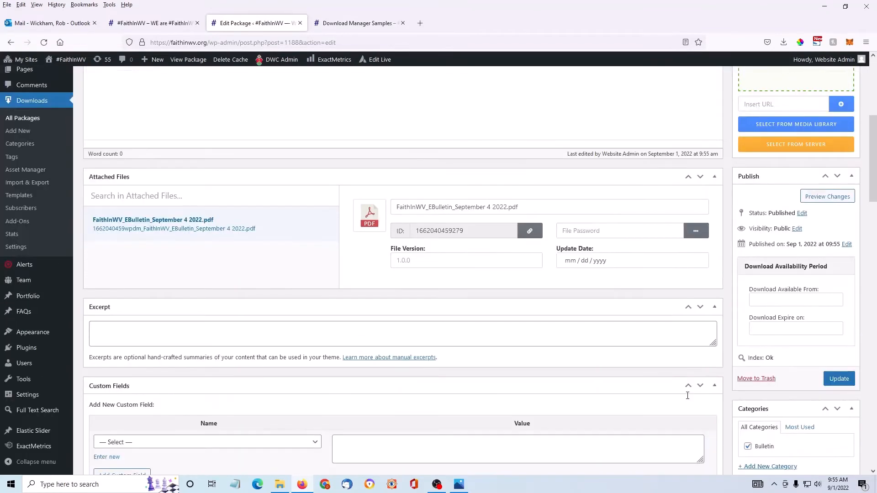
scroll(down, 3)
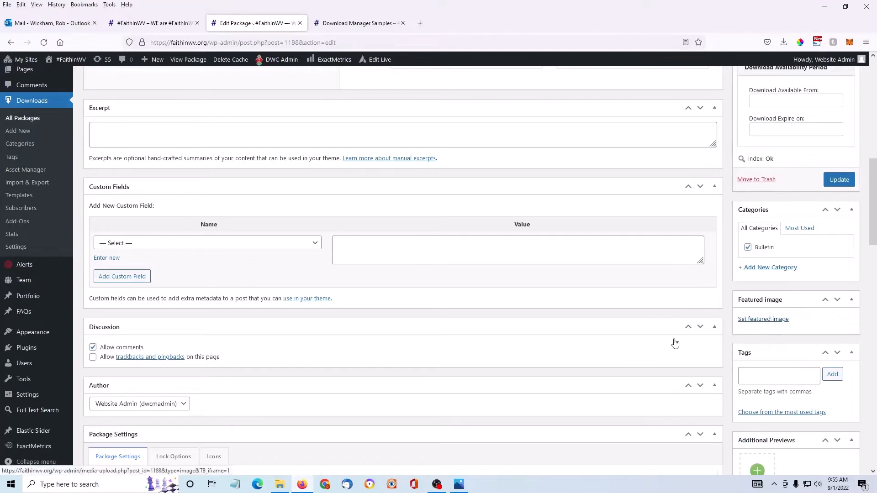
click(763, 319)
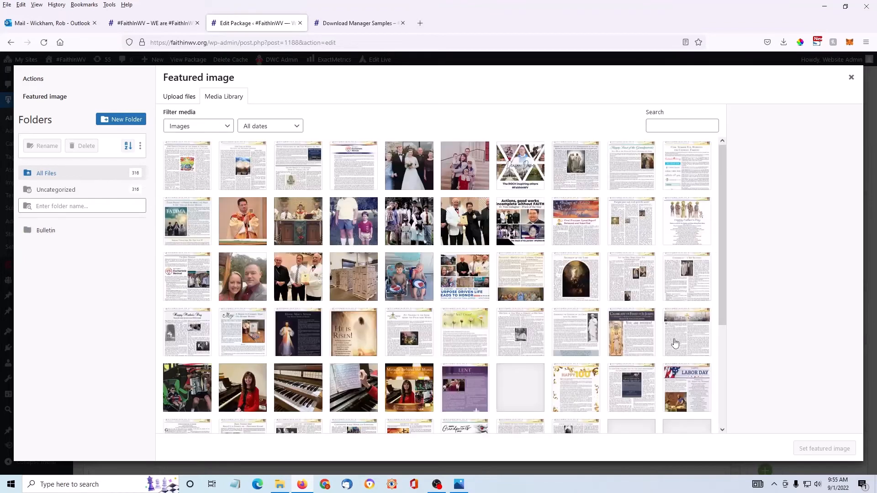
Upload FaithInWV_EBulletin_September 4 2022.jpg from Downloads as the featured image
click(56, 191)
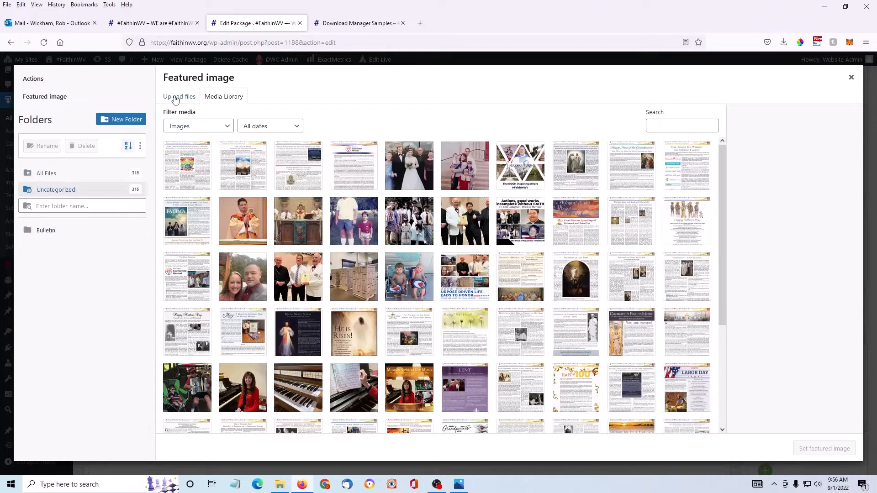
click(179, 96)
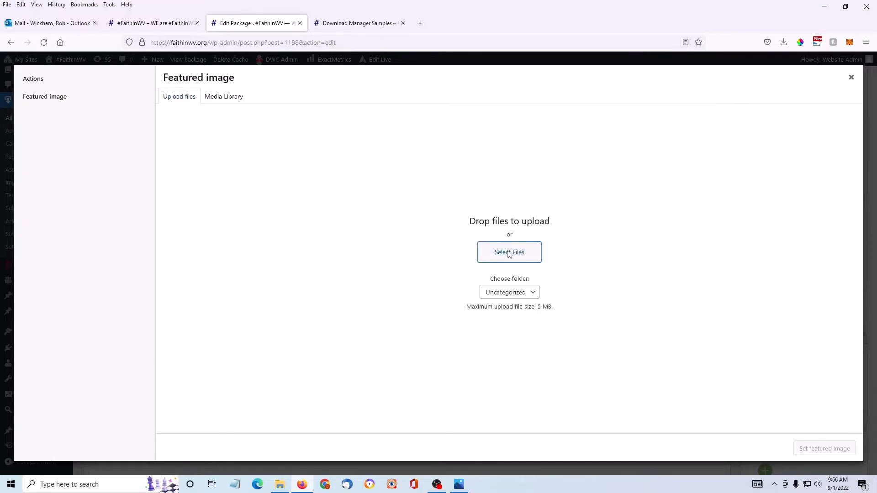
click(510, 253)
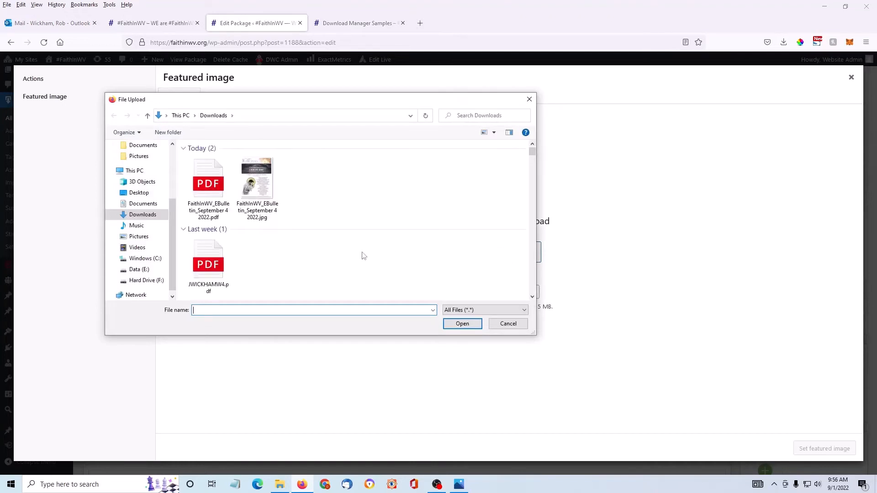
mouse_move(257, 185)
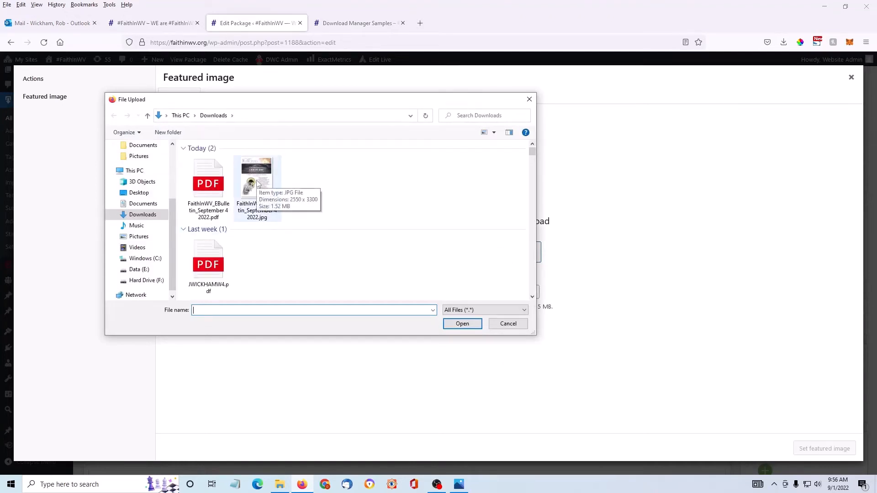
click(257, 179)
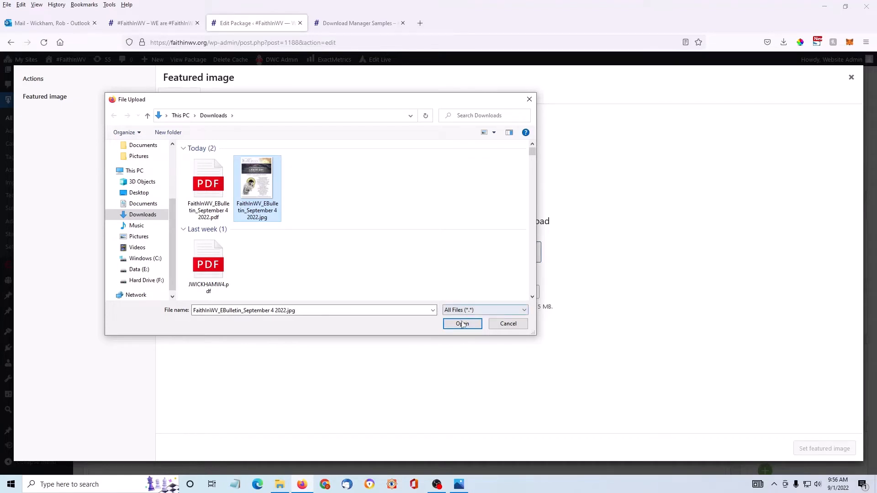
click(463, 324)
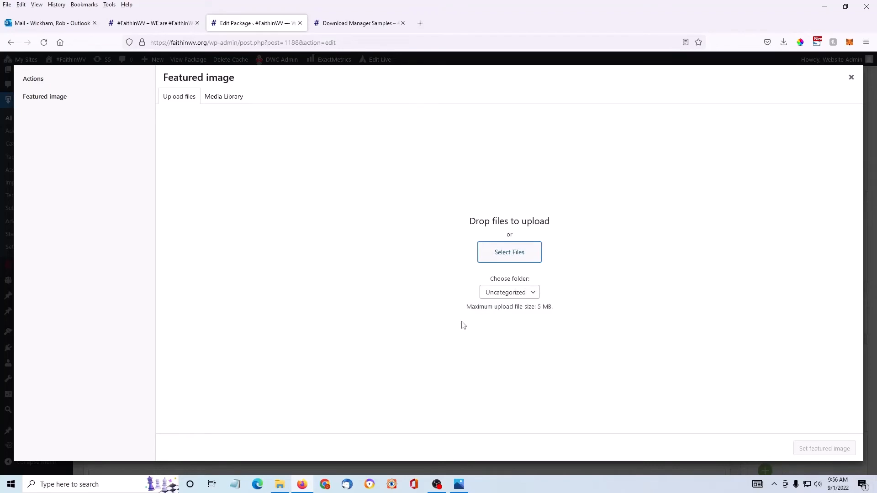
Open the uploaded 1978 × 2560 bulletin image in the media library's image editor
click(223, 97)
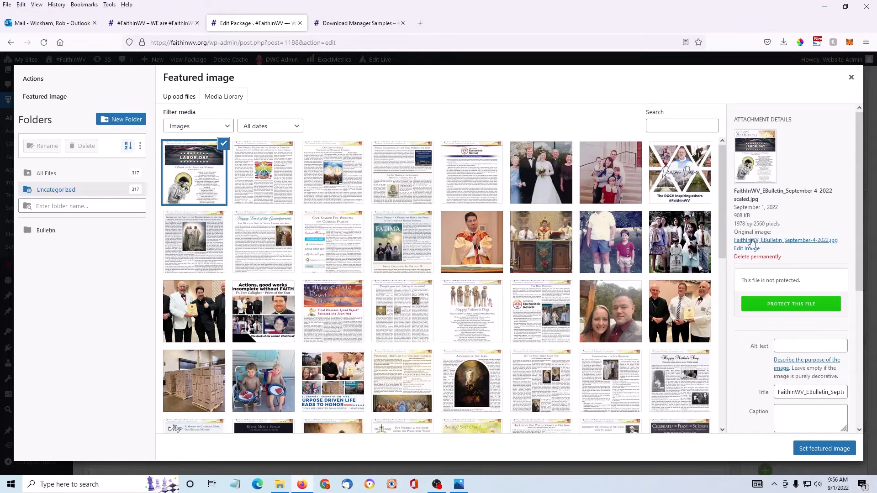
mouse_move(751, 250)
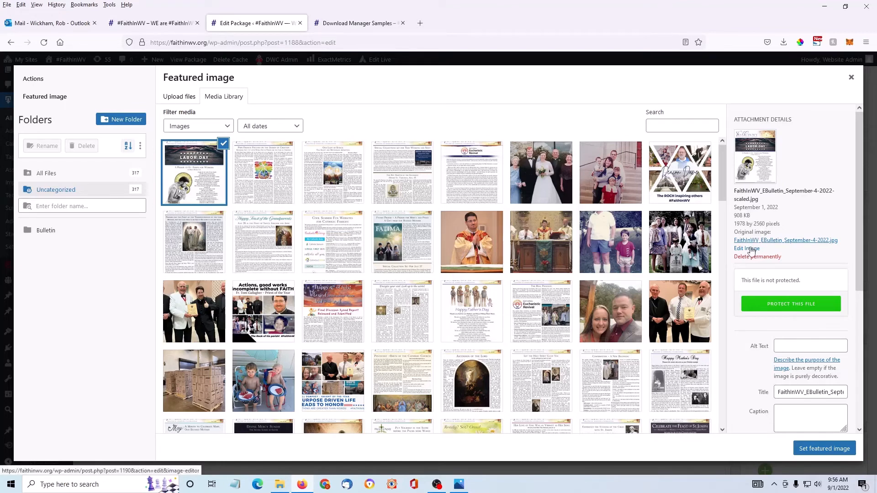
click(743, 248)
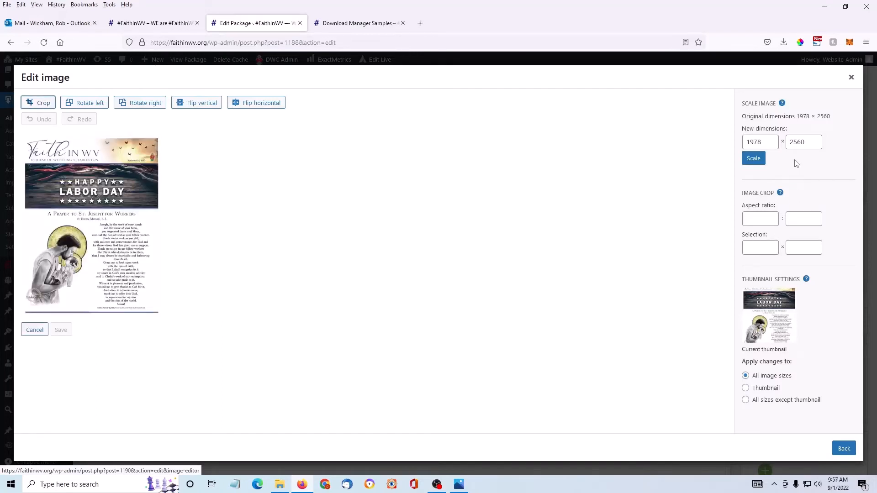
Scale the bulletin image down to 193 × 250 pixels and save it
click(804, 142)
text(250)
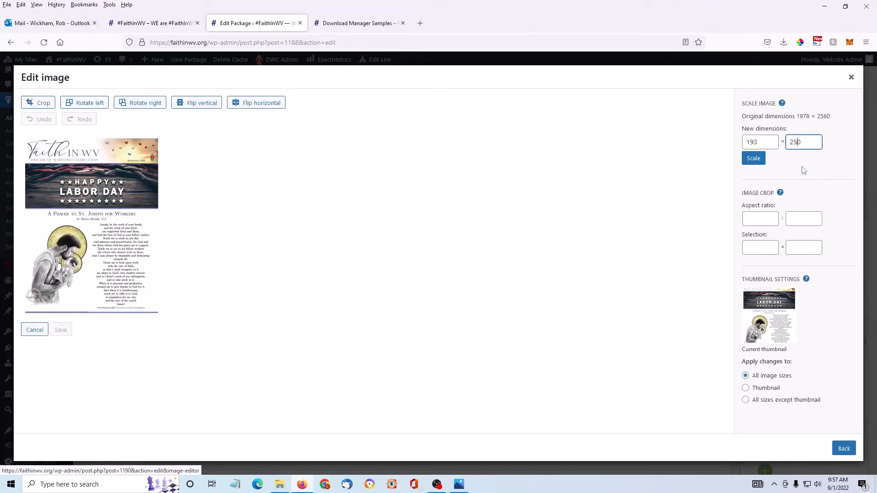
click(754, 158)
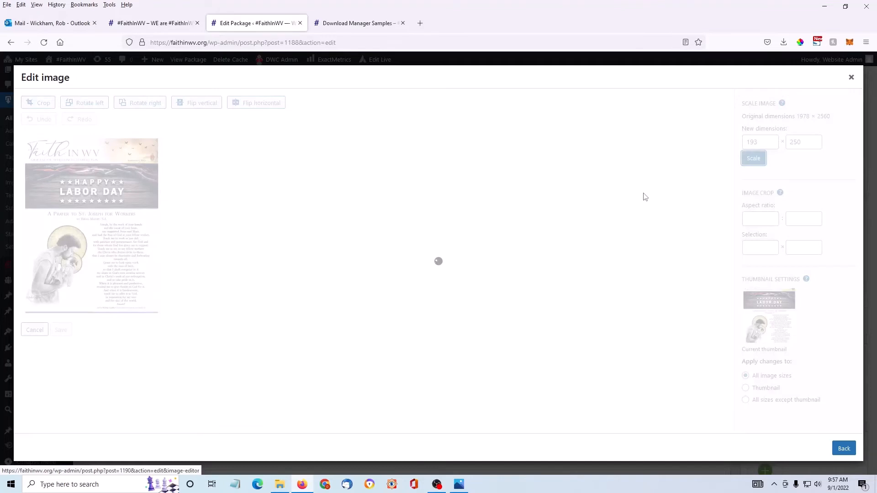
click(753, 159)
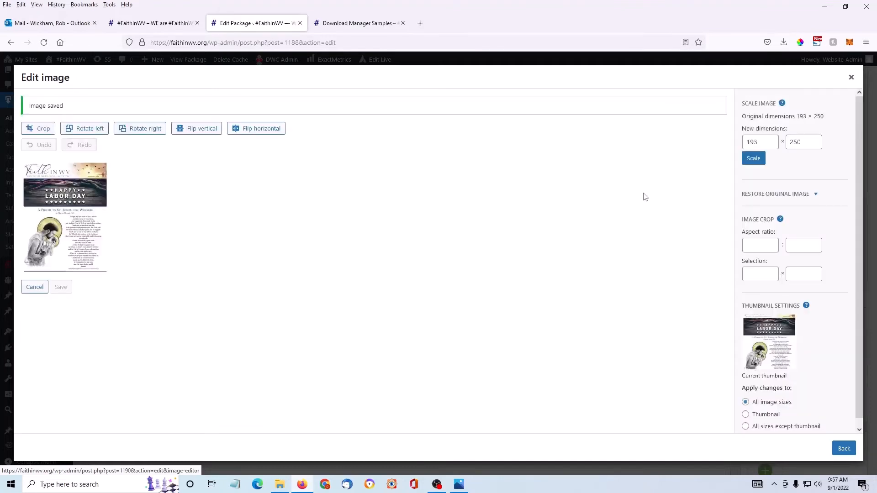
mouse_move(549, 333)
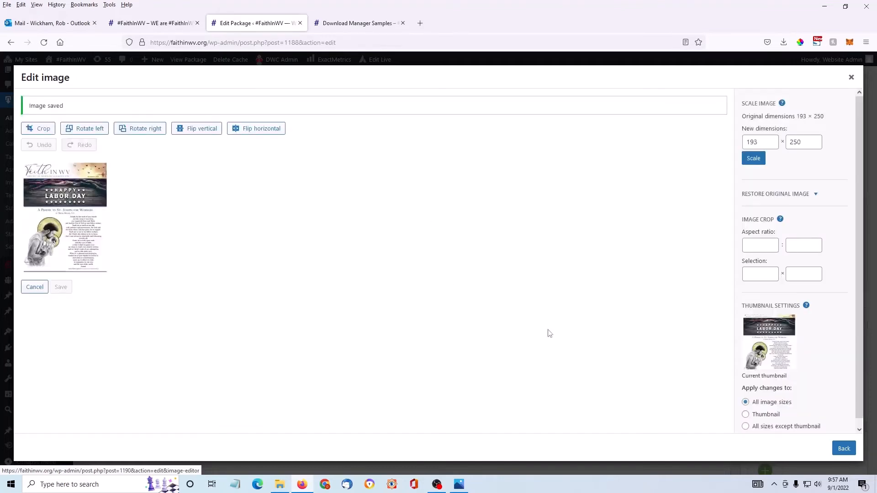
mouse_move(585, 406)
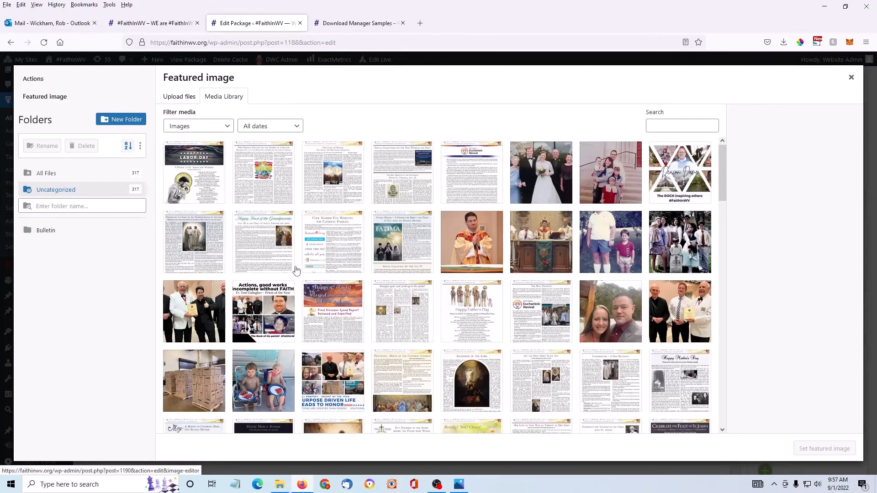
Set the scaled Labor Day bulletin image as featured image and update the September 4, 2022 package
click(194, 172)
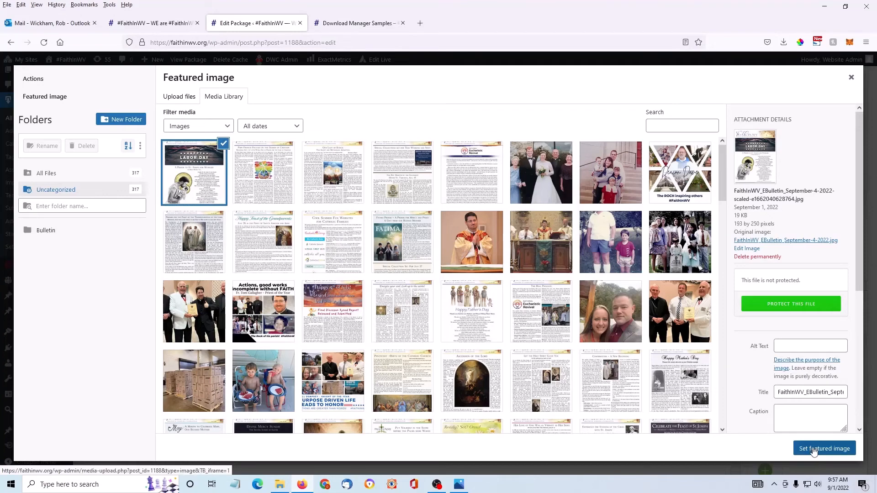
click(824, 449)
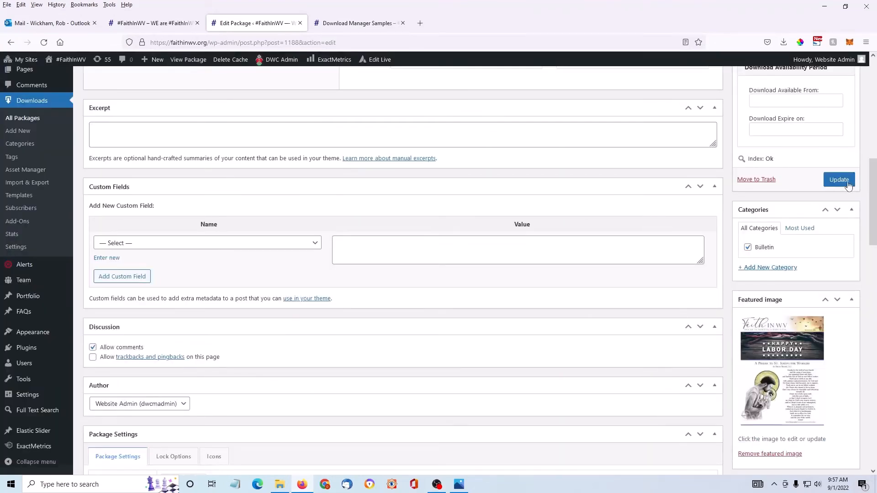
click(839, 180)
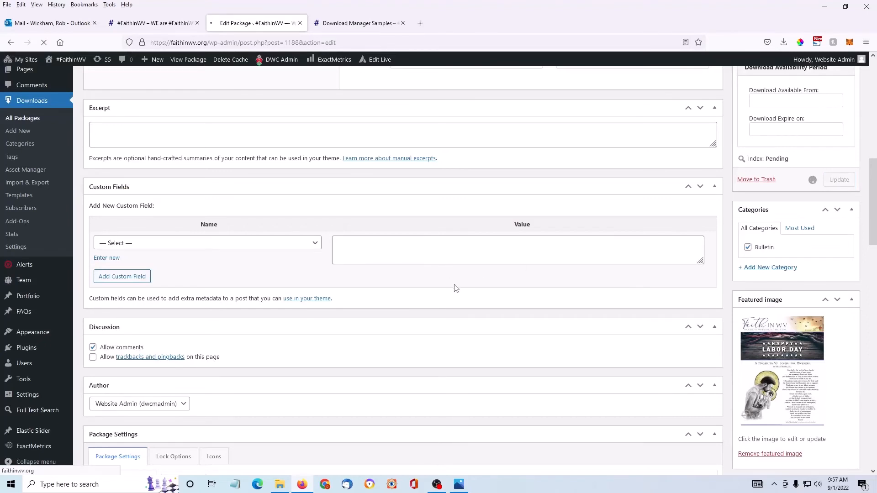
click(839, 179)
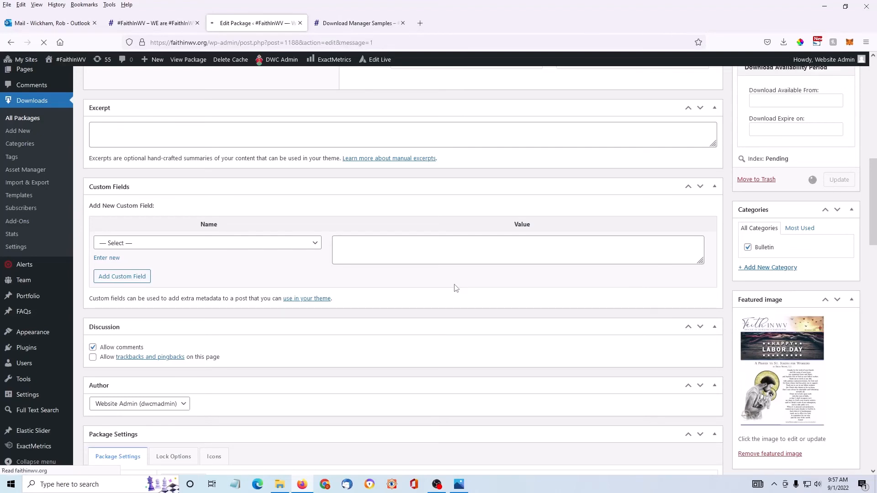
click(839, 179)
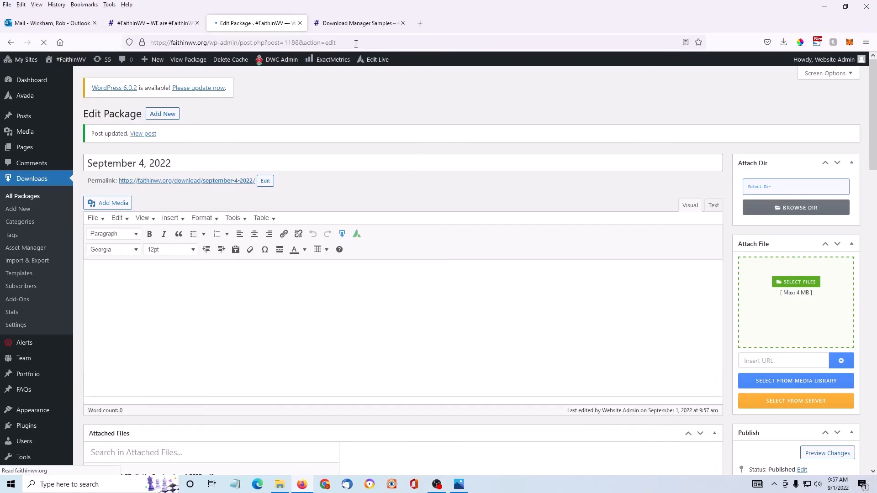
Return to the Download Manager Samples page showing September 4, 2022 as this week's bulletin
click(357, 22)
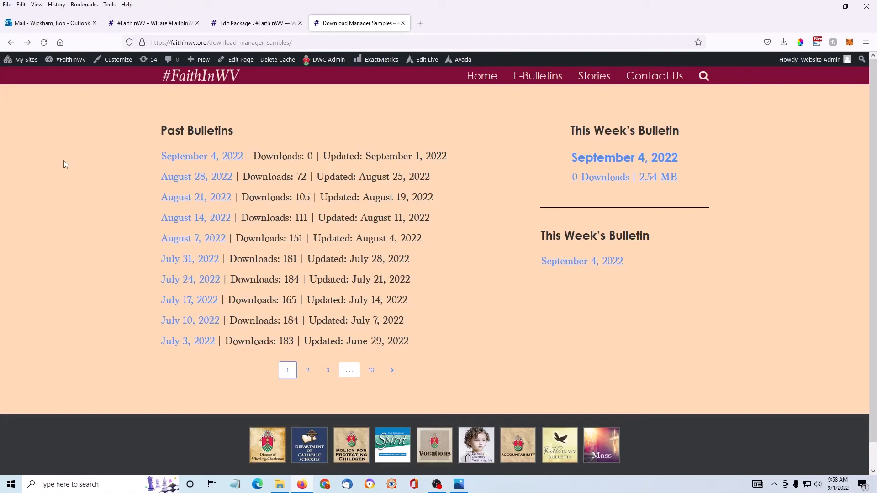
mouse_move(481, 81)
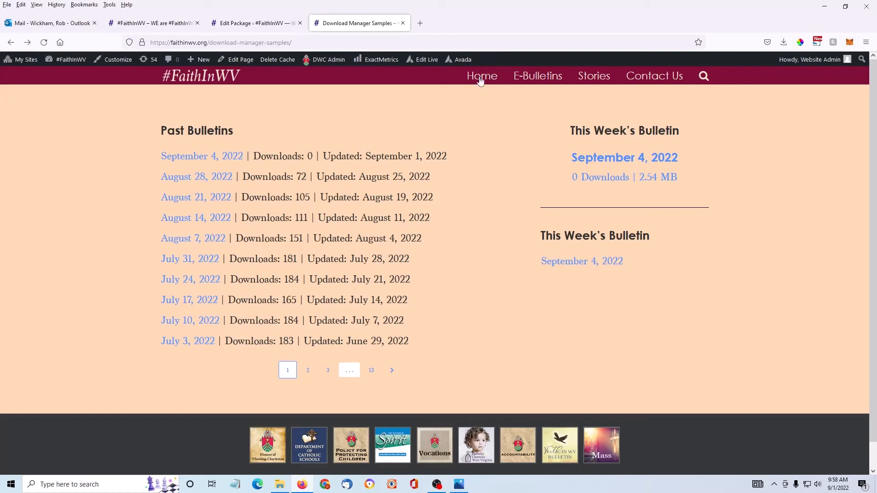
View the home page's #FAITHINWV E-BULLETIN section with September 4, 2022 listed first
click(482, 76)
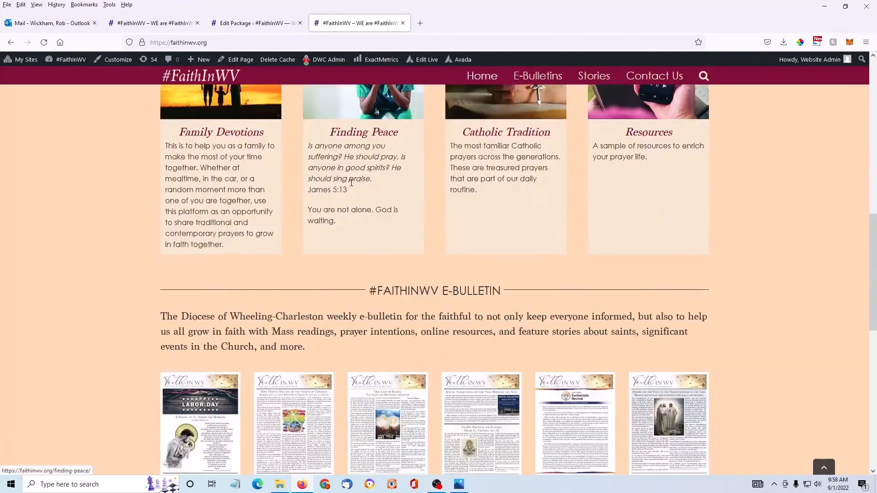
scroll(down, 3)
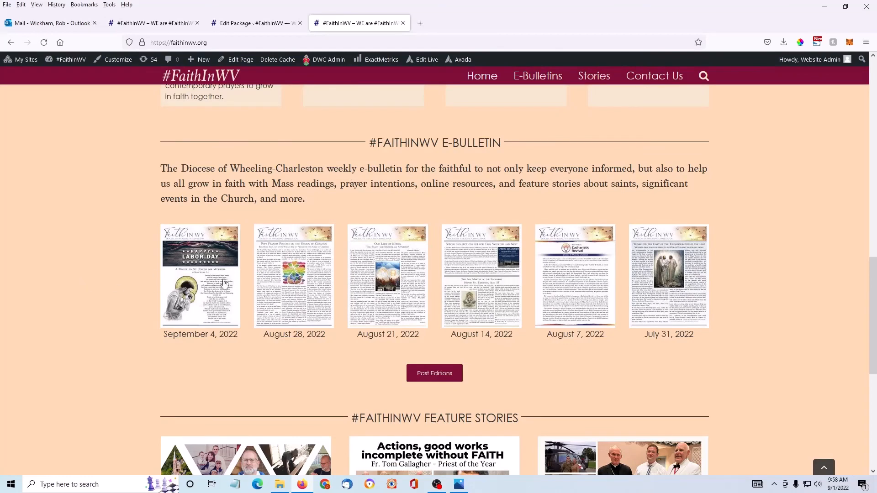
mouse_move(215, 263)
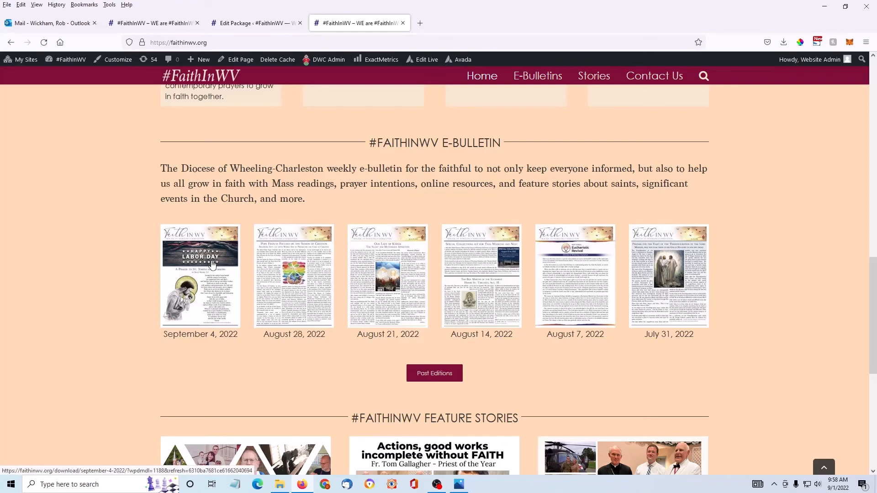
mouse_move(543, 82)
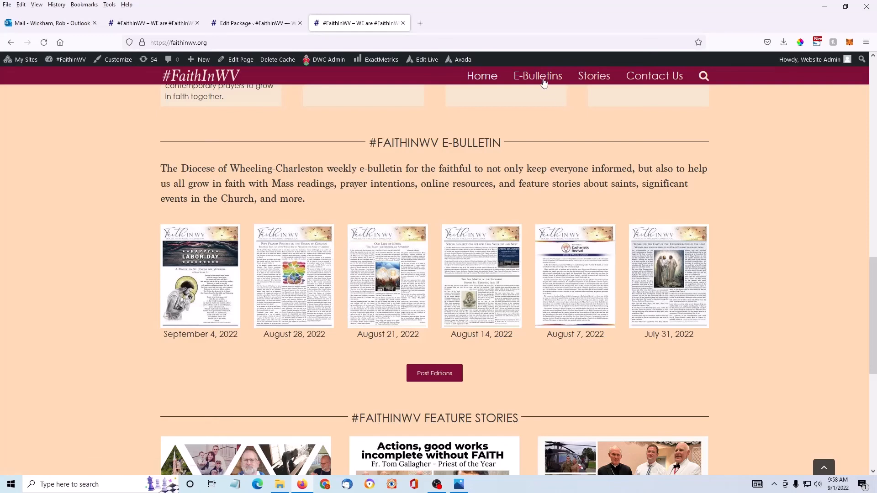
View the E-Bulletins page with the September 4, 2022 Labor Day bulletin first in the grid
click(537, 76)
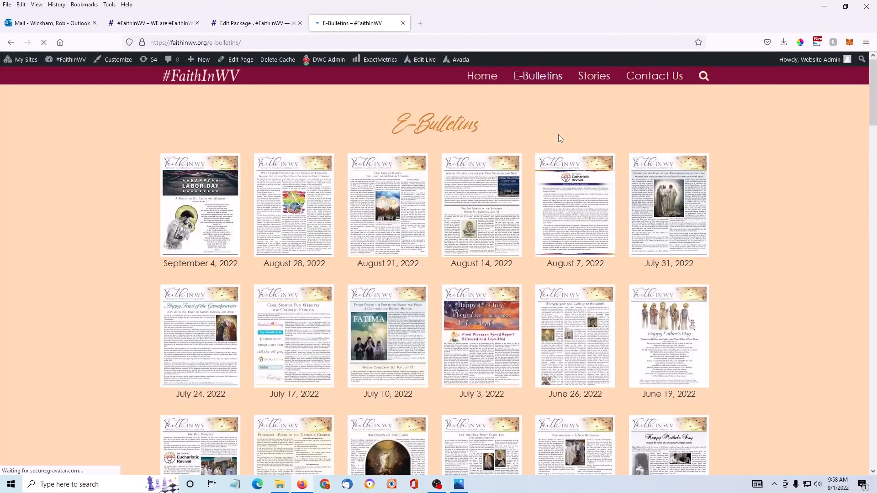
mouse_move(206, 190)
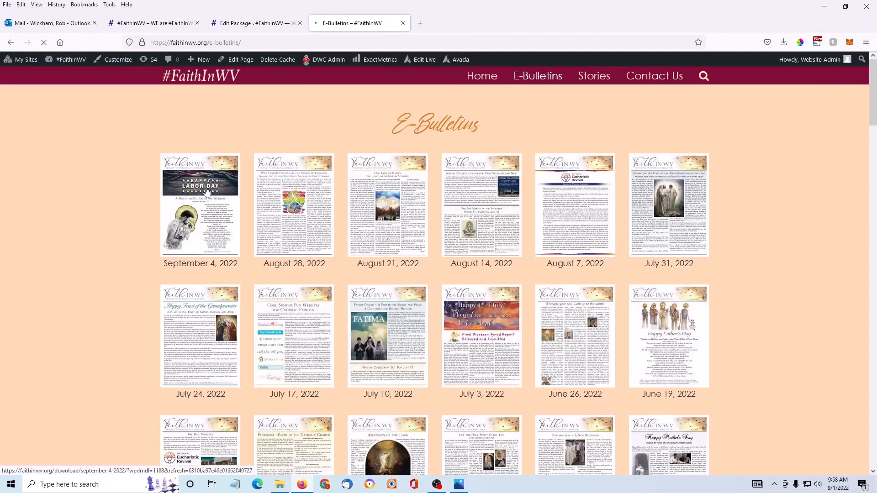
mouse_move(131, 199)
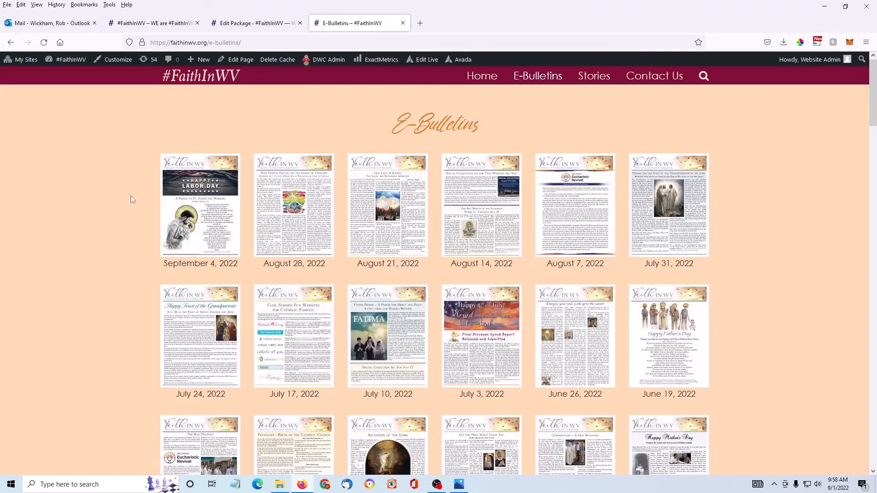
mouse_move(112, 240)
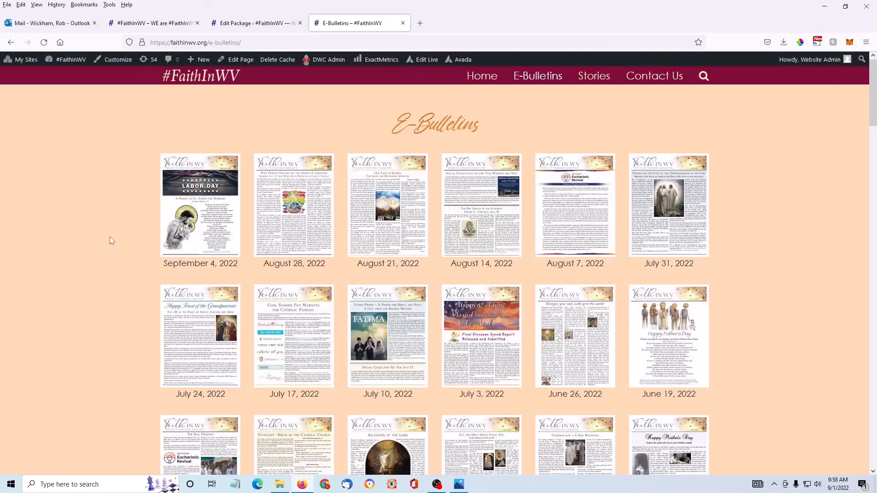